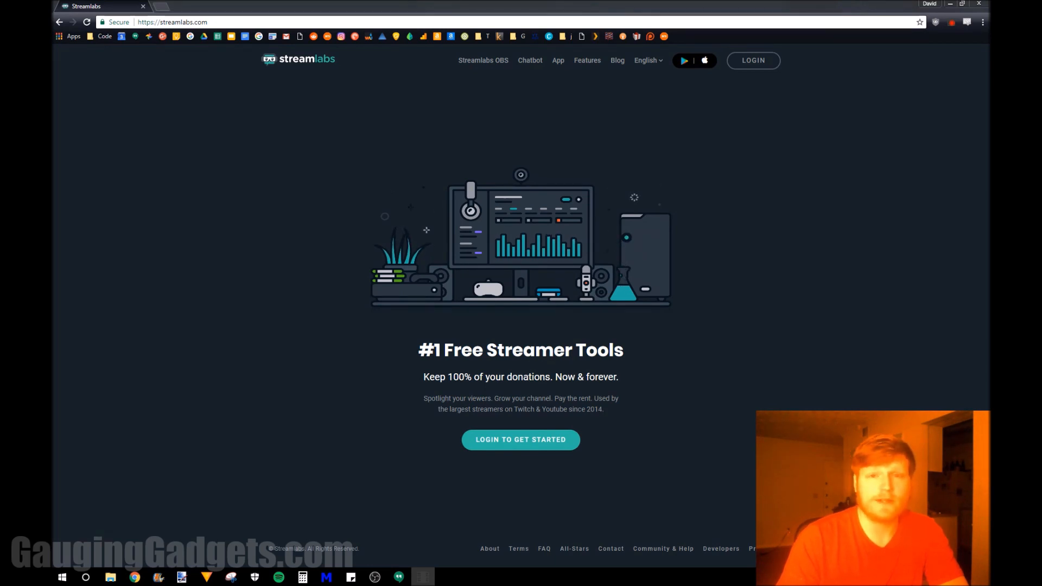
{"action": "mouse_move", "coordinate": [380, 170]}
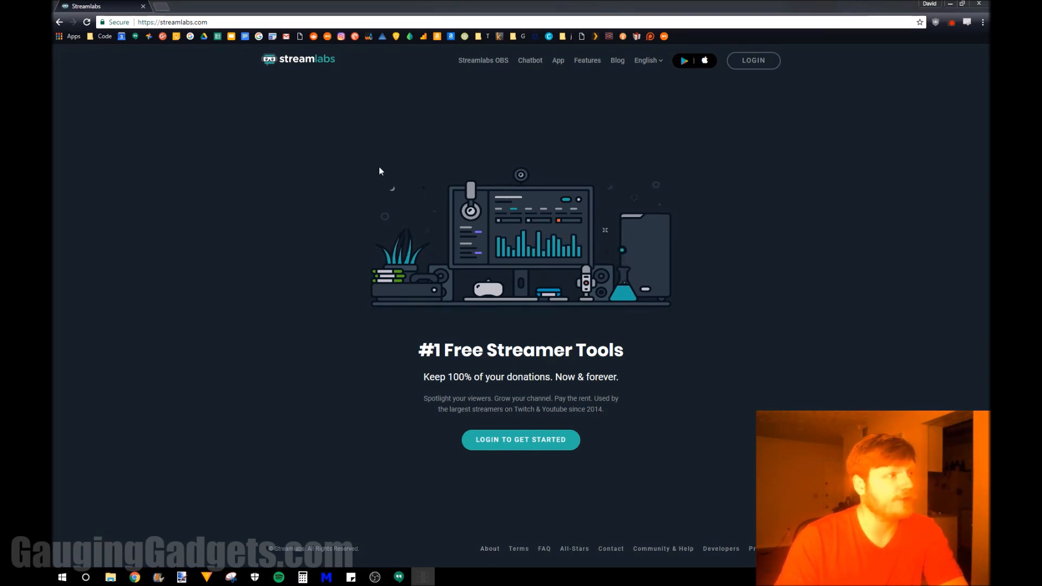
{"action": "mouse_move", "coordinate": [302, 161]}
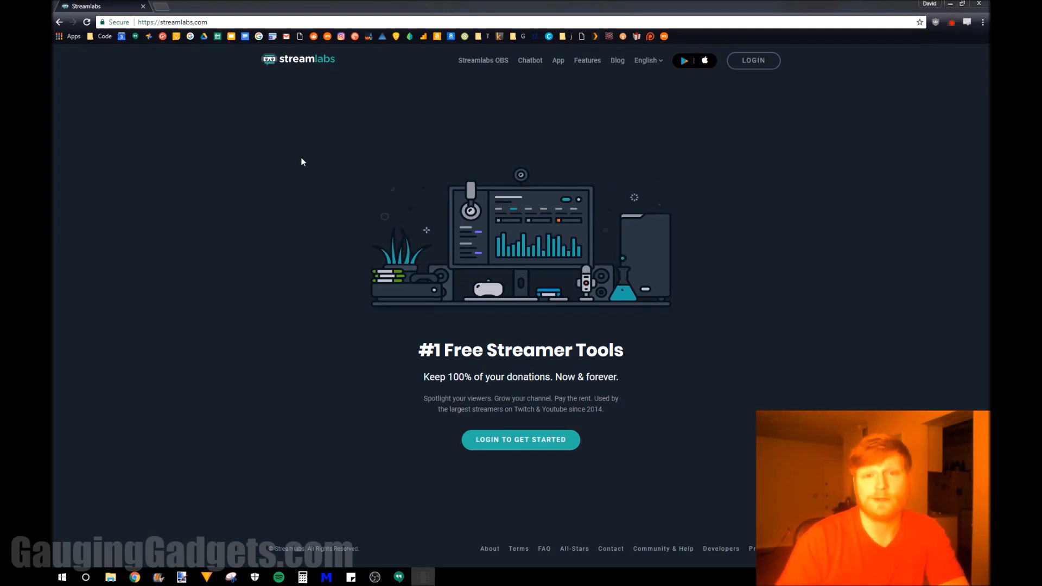
{"action": "mouse_move", "coordinate": [520, 439]}
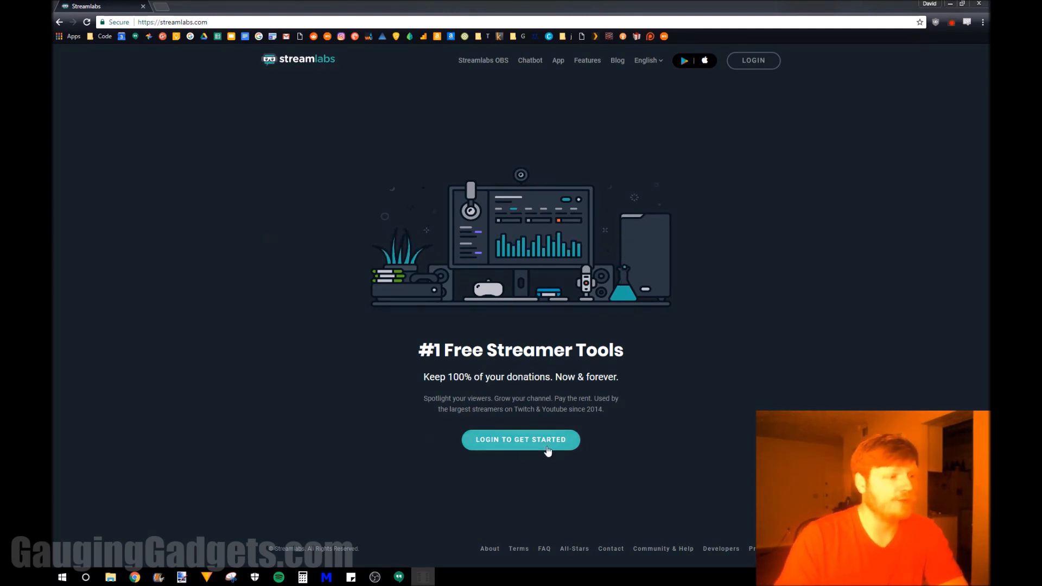
Sign in to Streamlabs and show the Alert Box widget page with its widget URL and general settings
{"action": "left_click", "coordinate": [520, 440]}
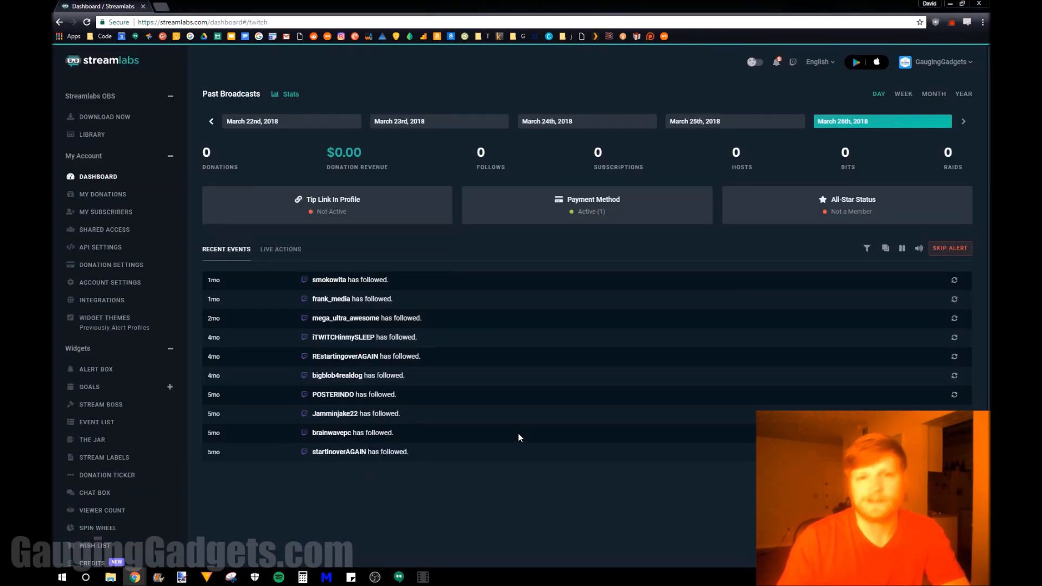
{"action": "mouse_move", "coordinate": [555, 416]}
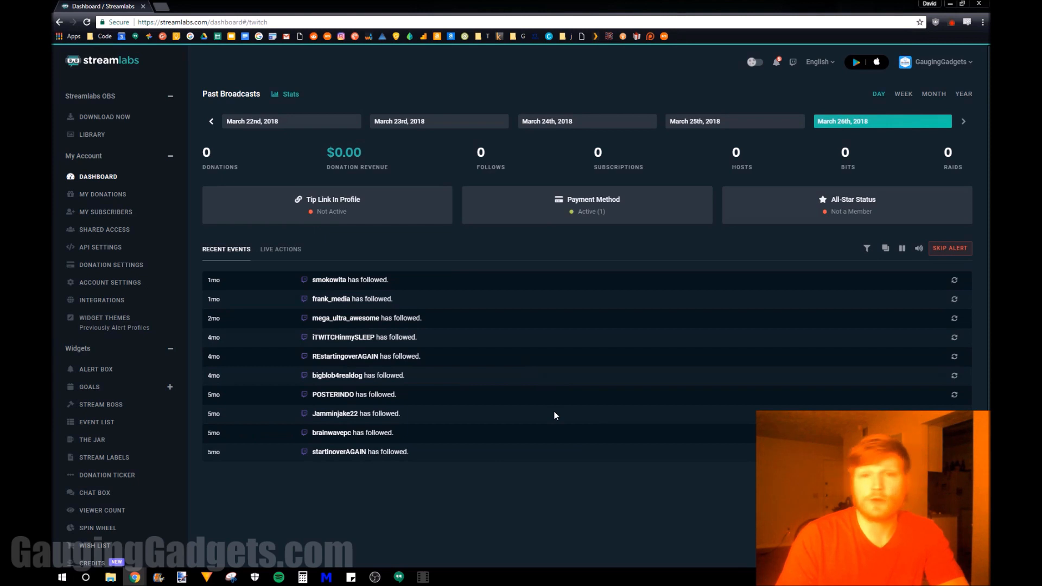
{"action": "mouse_move", "coordinate": [96, 369]}
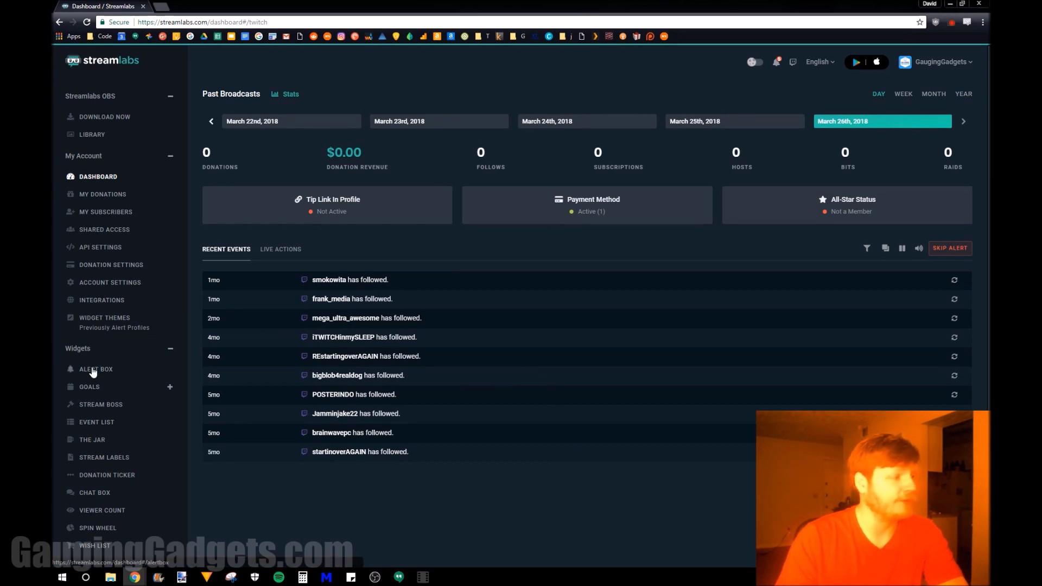
{"action": "left_click", "coordinate": [95, 369]}
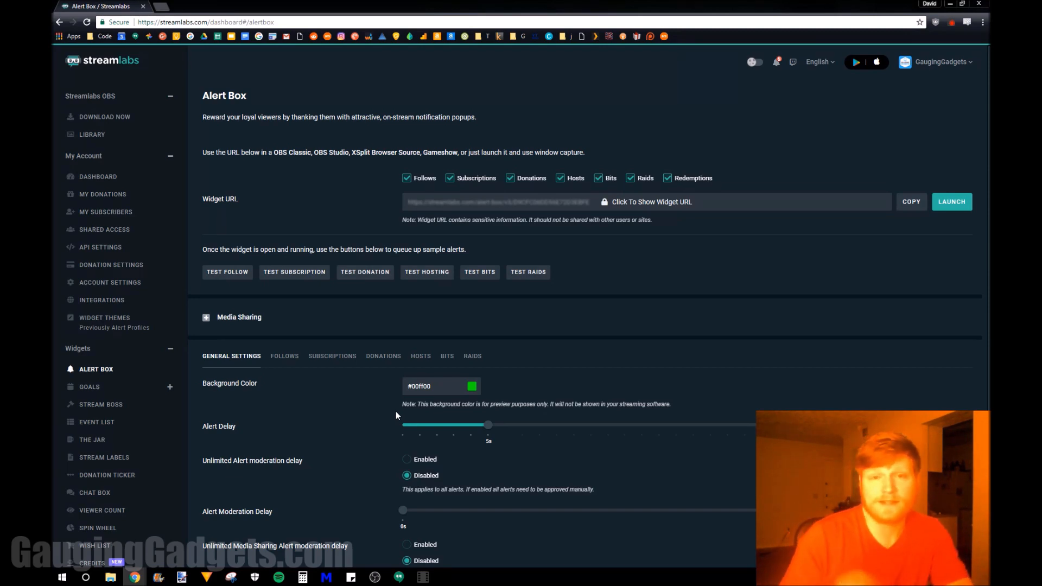
{"action": "scroll", "scroll_direction": "down", "scroll_amount": 3}
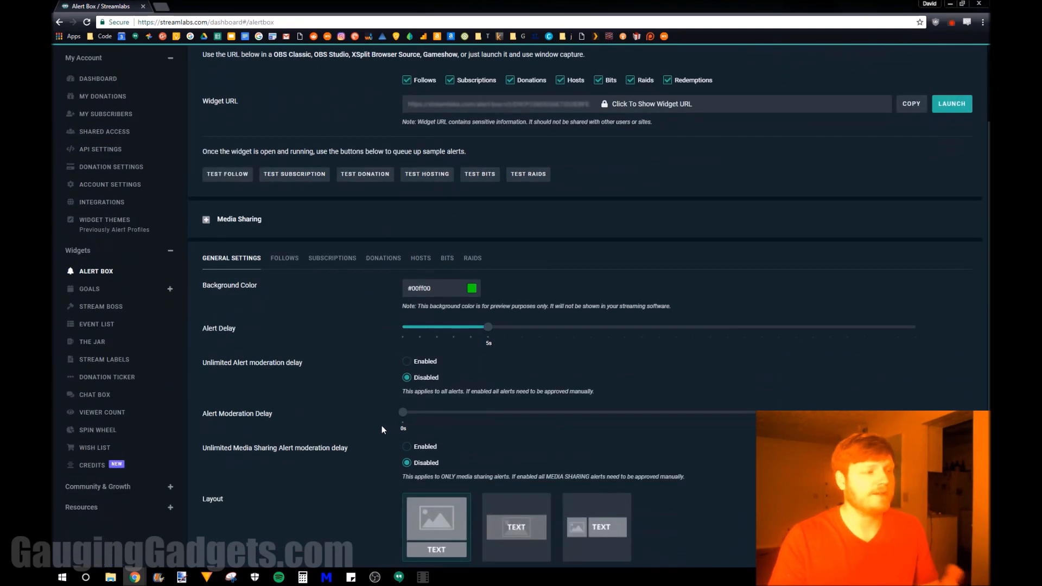
{"action": "scroll", "scroll_direction": "down", "scroll_amount": 3}
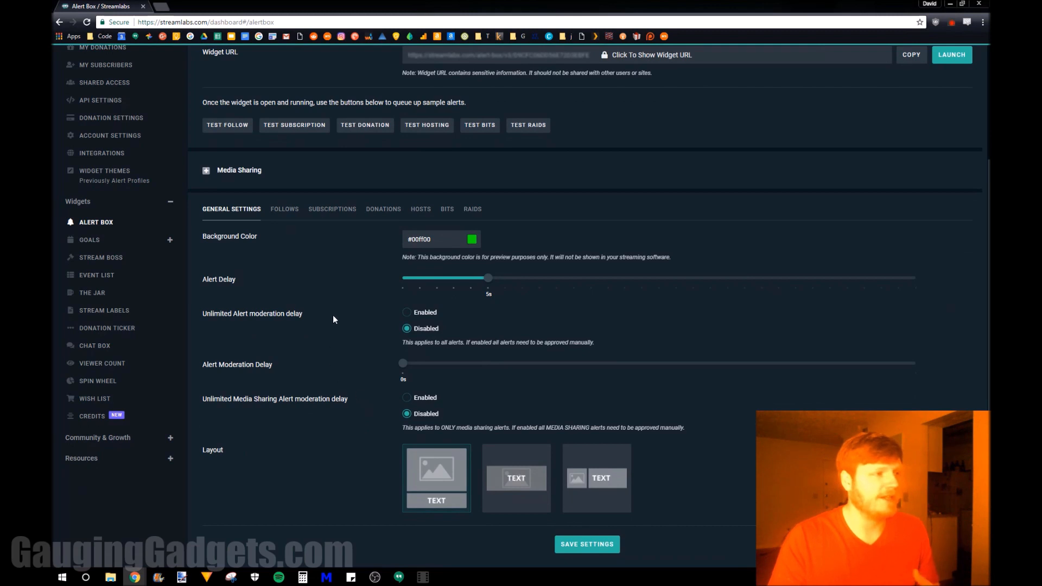
{"action": "mouse_move", "coordinate": [348, 279]}
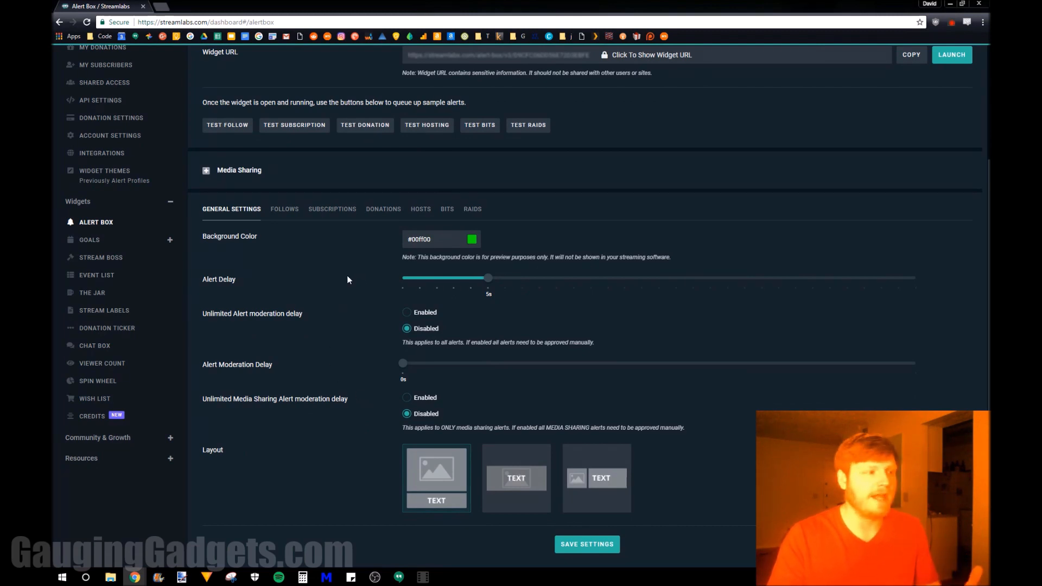
{"action": "scroll", "scroll_direction": "up", "scroll_amount": 3}
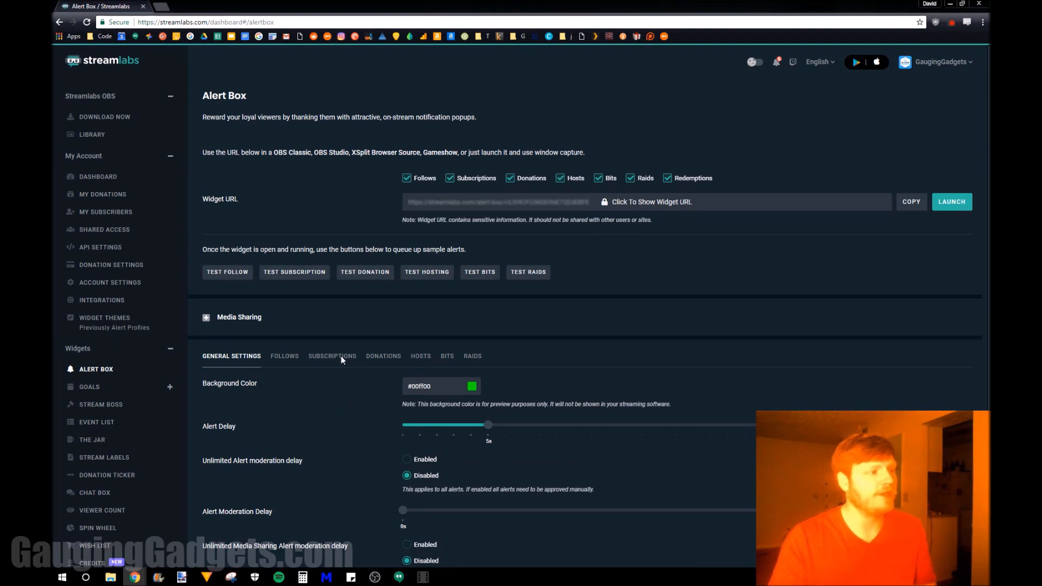
In the Donations alert settings, change the exit animation to Fade Out Down Big
{"action": "left_click", "coordinate": [383, 356]}
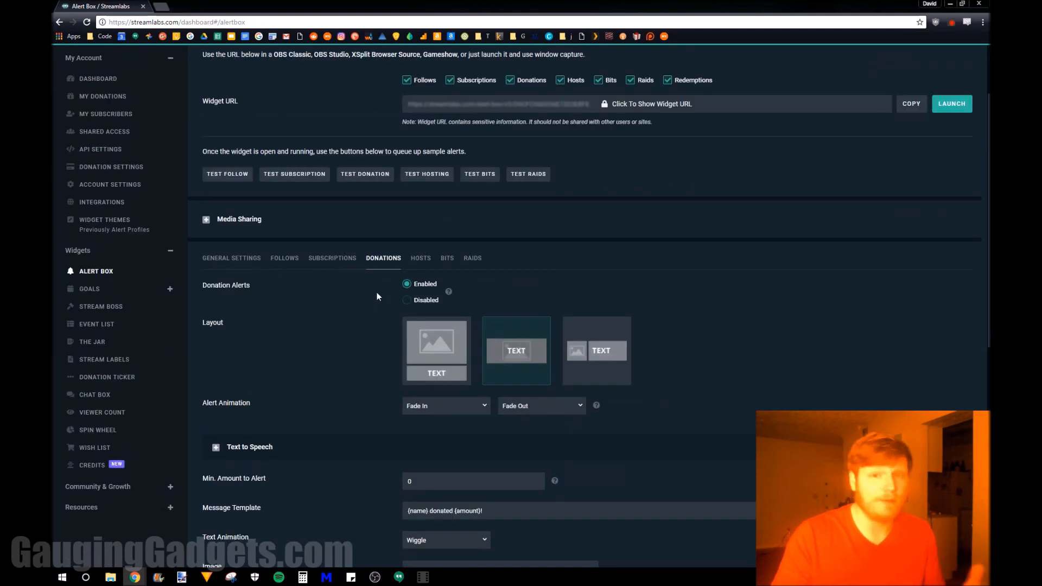
{"action": "mouse_move", "coordinate": [625, 372]}
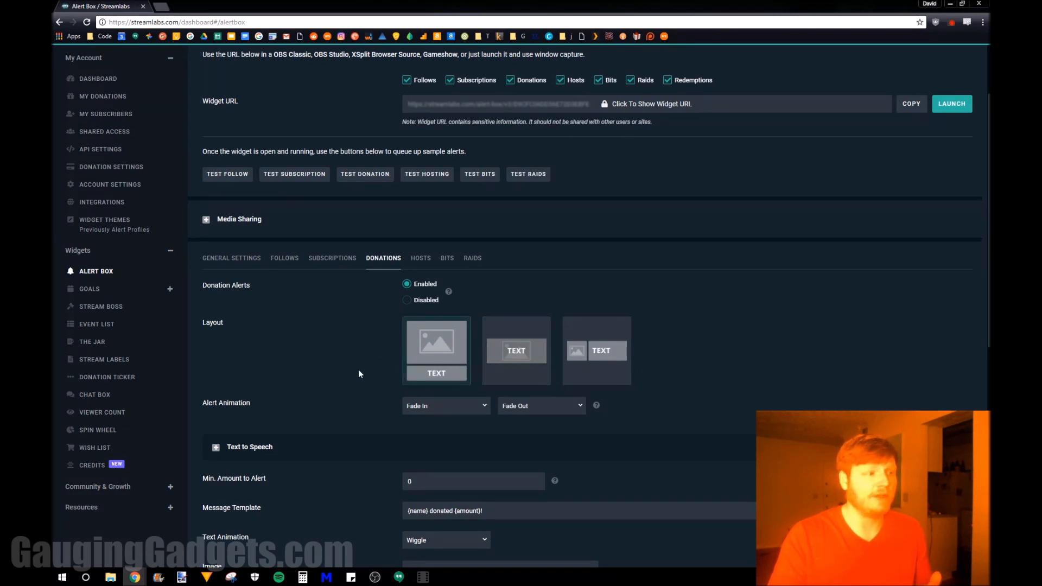
{"action": "mouse_move", "coordinate": [323, 358]}
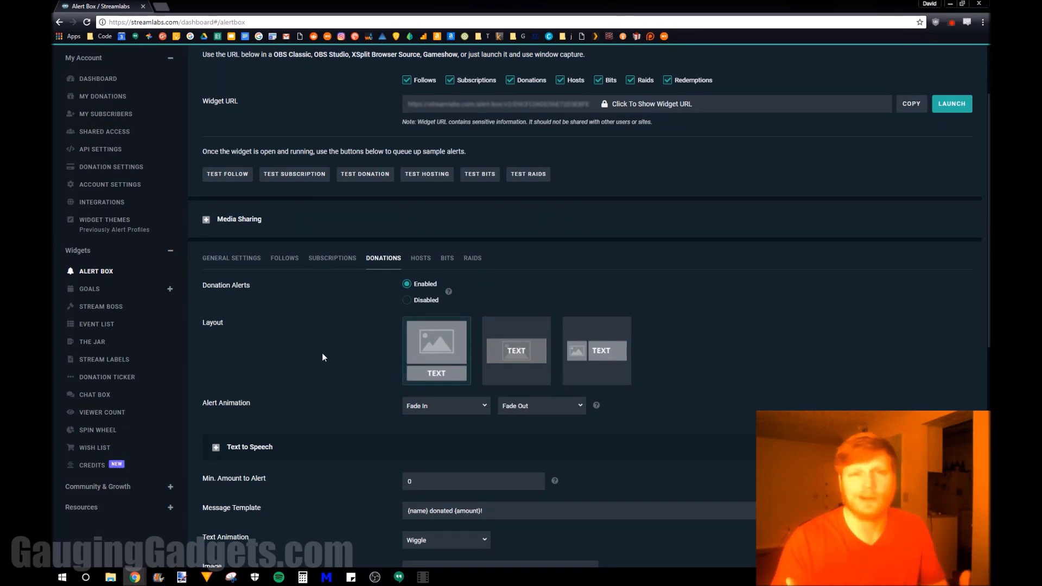
{"action": "scroll", "scroll_direction": "down", "scroll_amount": 3}
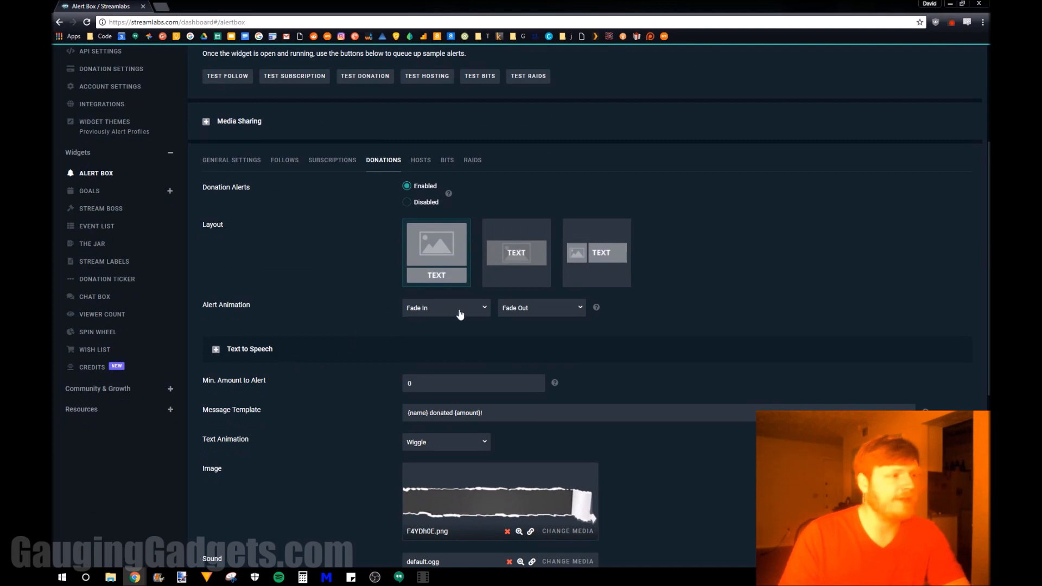
{"action": "left_click", "coordinate": [541, 308]}
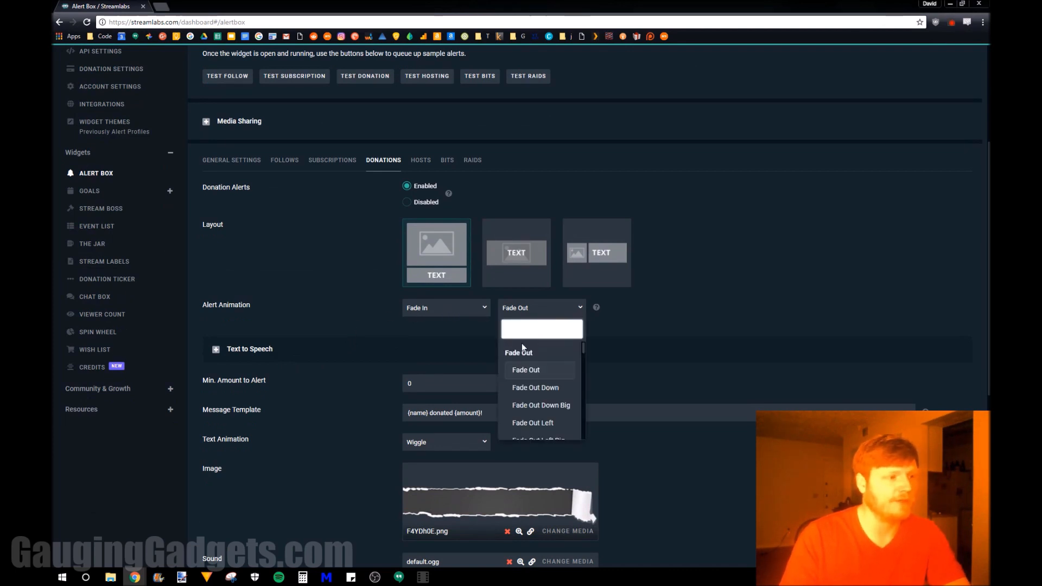
{"action": "left_click", "coordinate": [541, 405]}
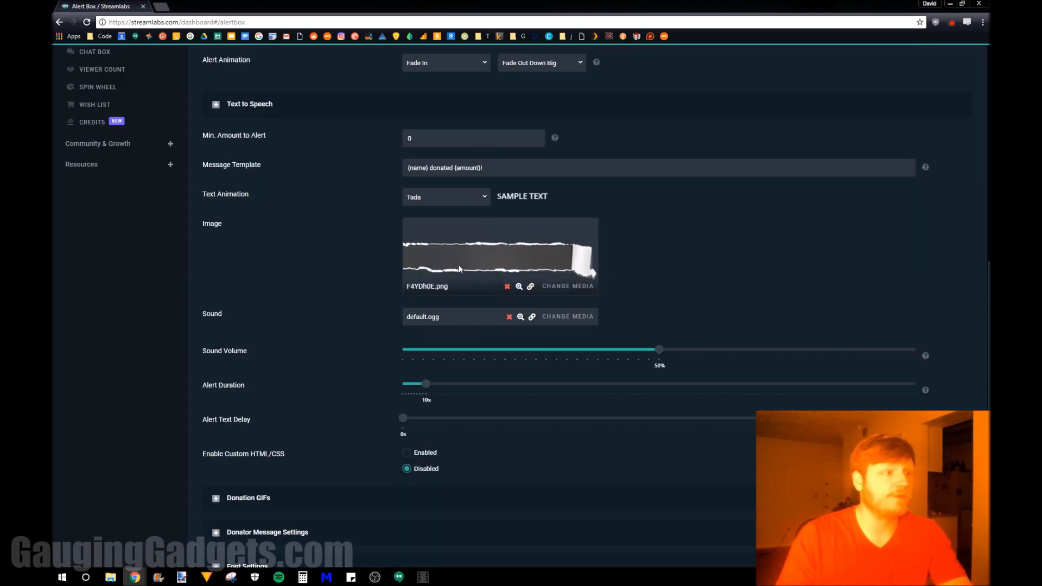
{"action": "mouse_move", "coordinate": [416, 291]}
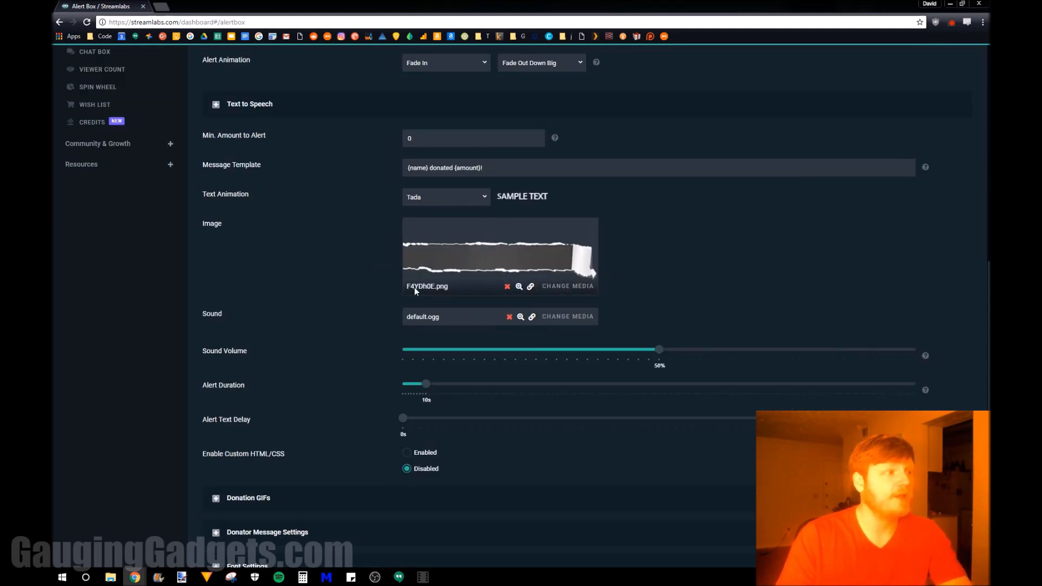
{"action": "mouse_move", "coordinate": [456, 324]}
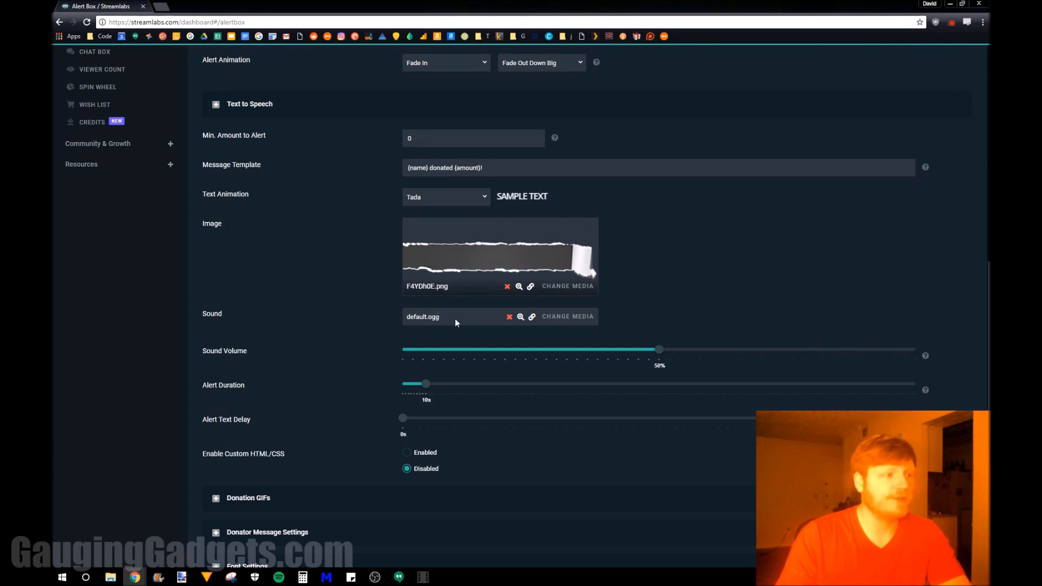
{"action": "mouse_move", "coordinate": [663, 361]}
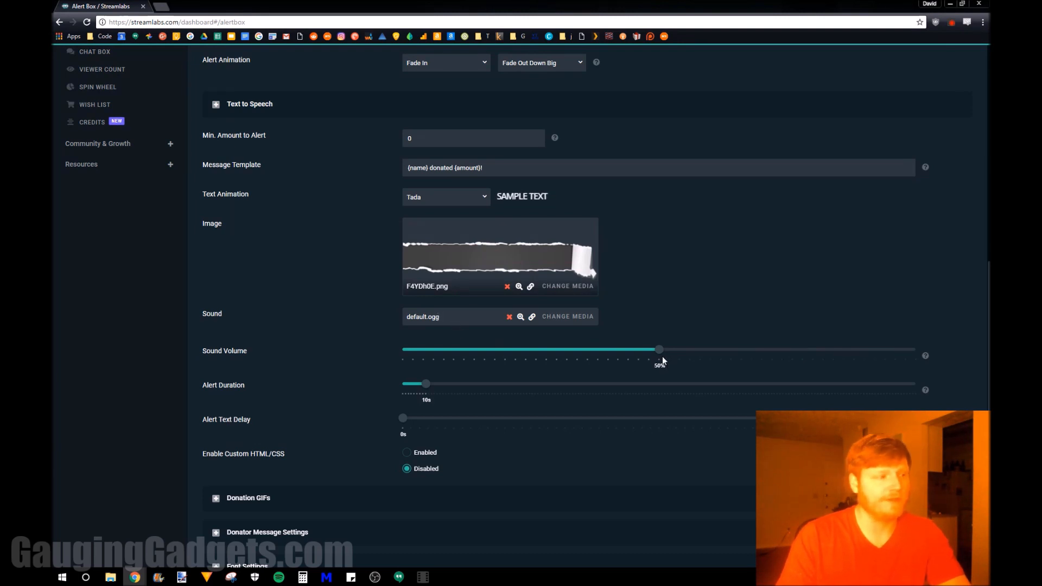
Set the uploaded thumbs-up stock photo from the Media Gallery as the donation alert image
{"action": "left_click", "coordinate": [567, 286]}
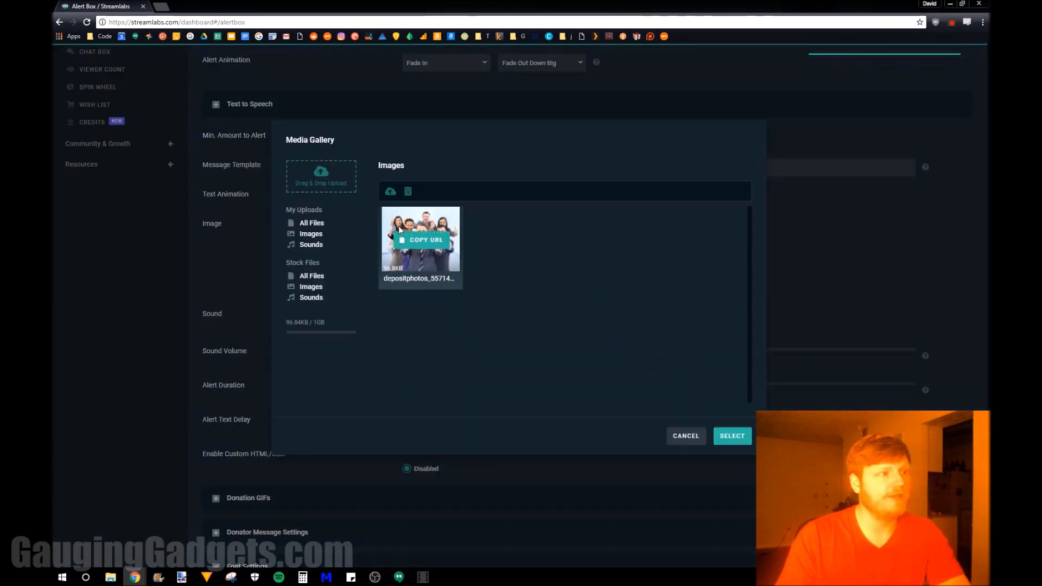
{"action": "left_click", "coordinate": [732, 435]}
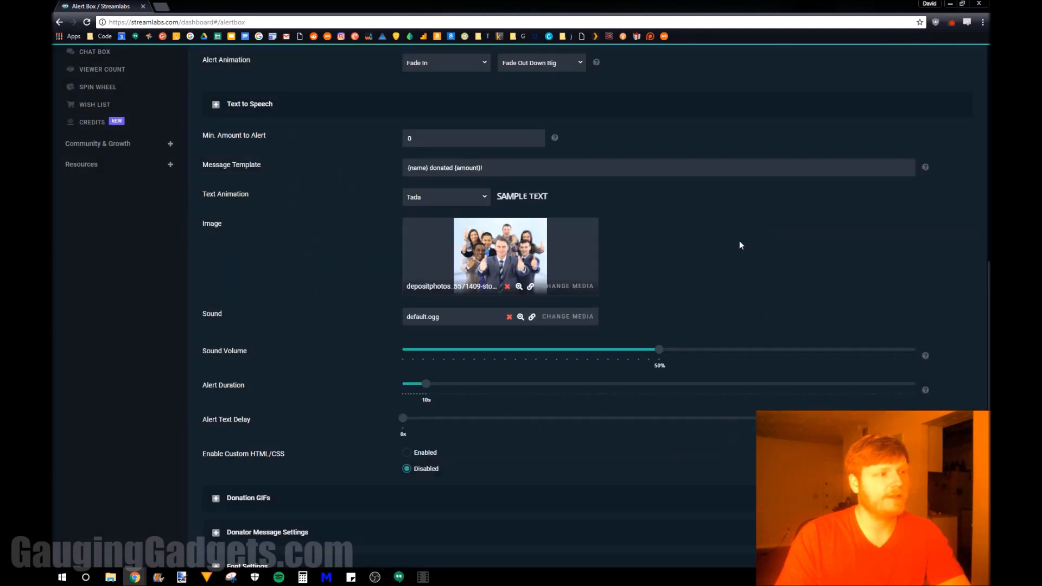
{"action": "scroll", "scroll_direction": "down", "scroll_amount": 3}
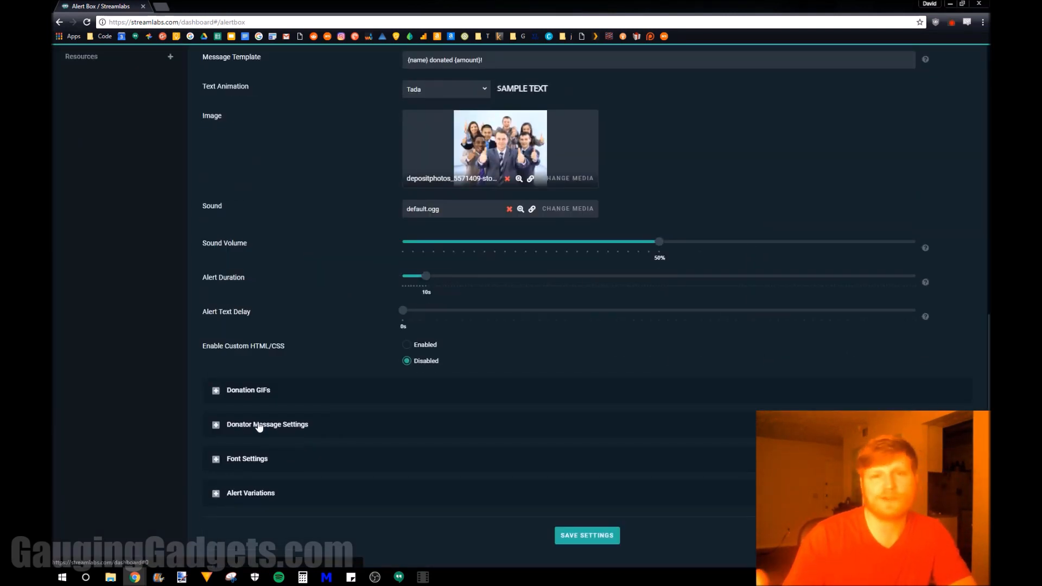
{"action": "mouse_move", "coordinate": [276, 405]}
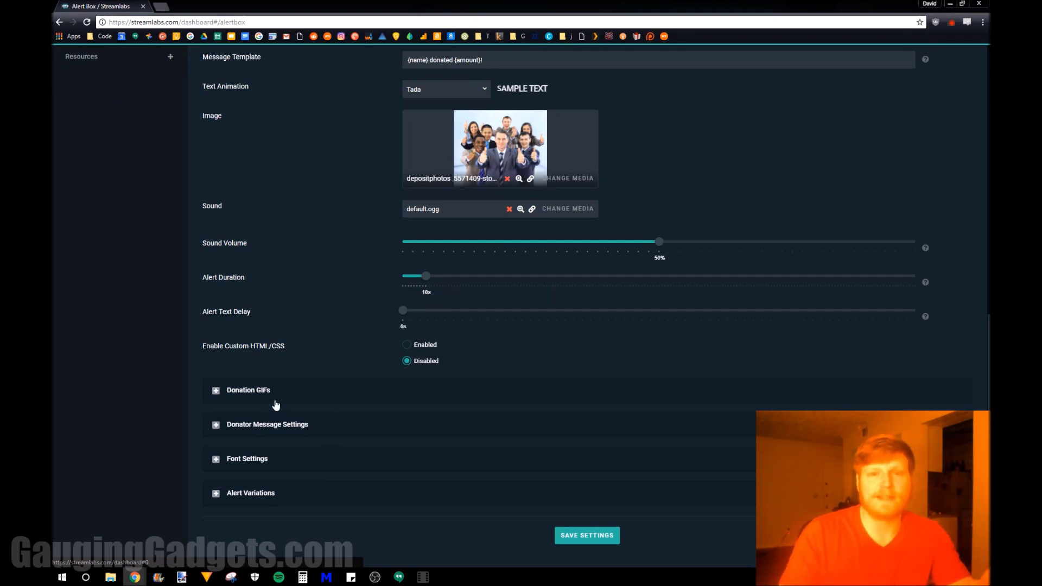
{"action": "mouse_move", "coordinate": [332, 221]}
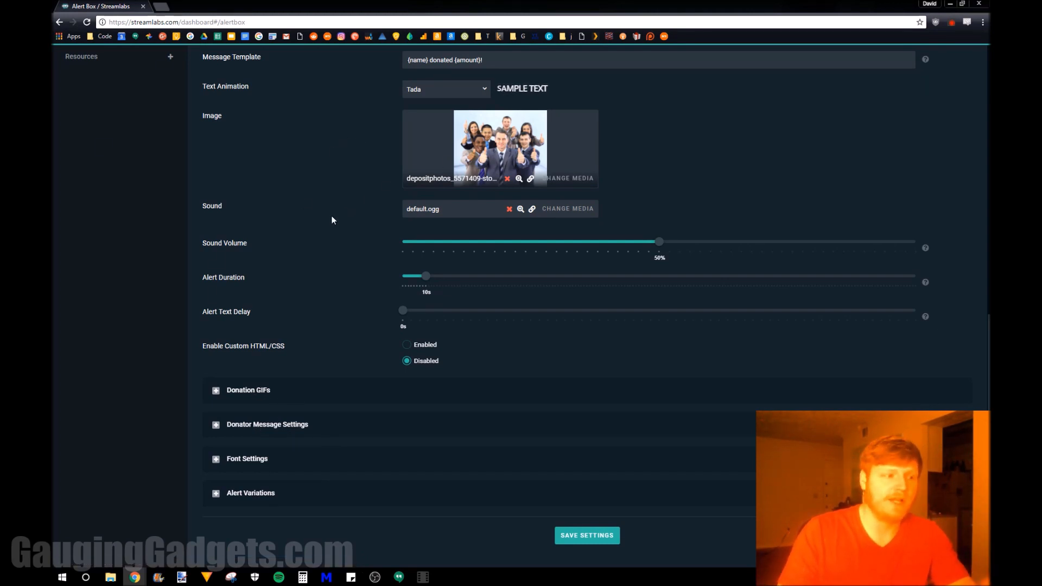
{"action": "mouse_move", "coordinate": [586, 536]}
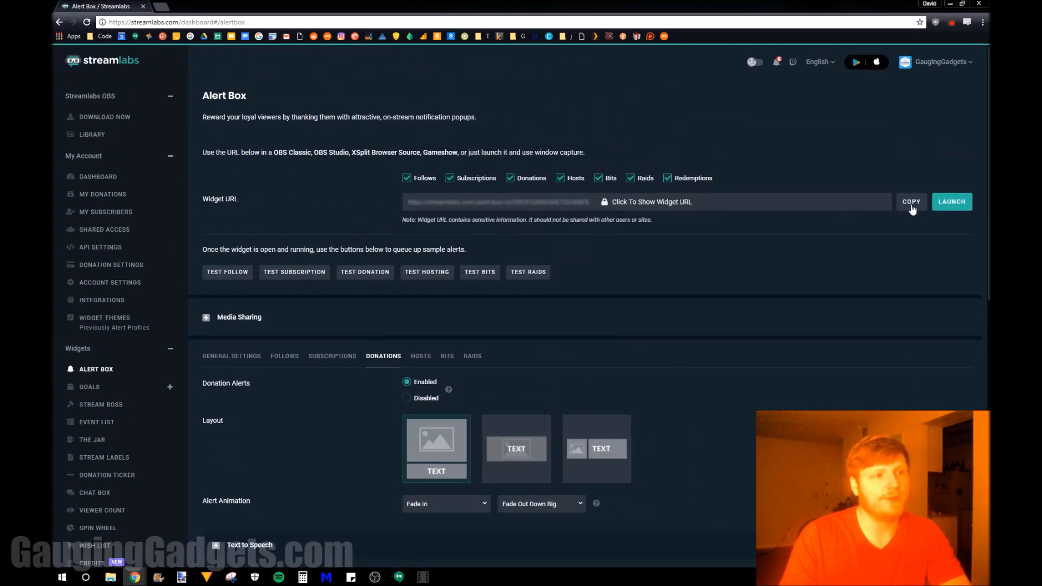
Copy the widget URL, then add a Browser source named Donation Alert in OBS
{"action": "left_click", "coordinate": [911, 202]}
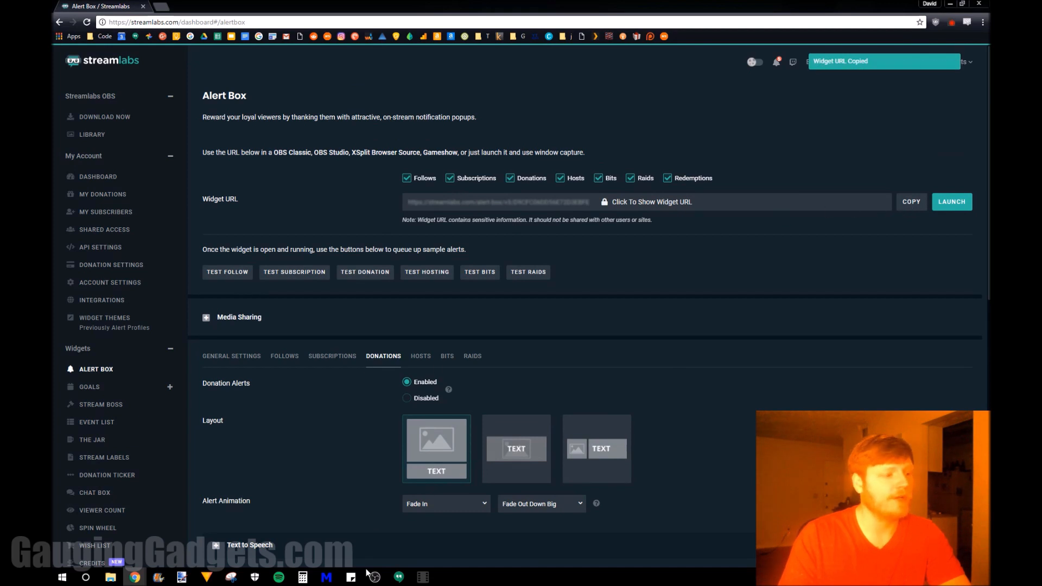
{"action": "left_click", "coordinate": [374, 577]}
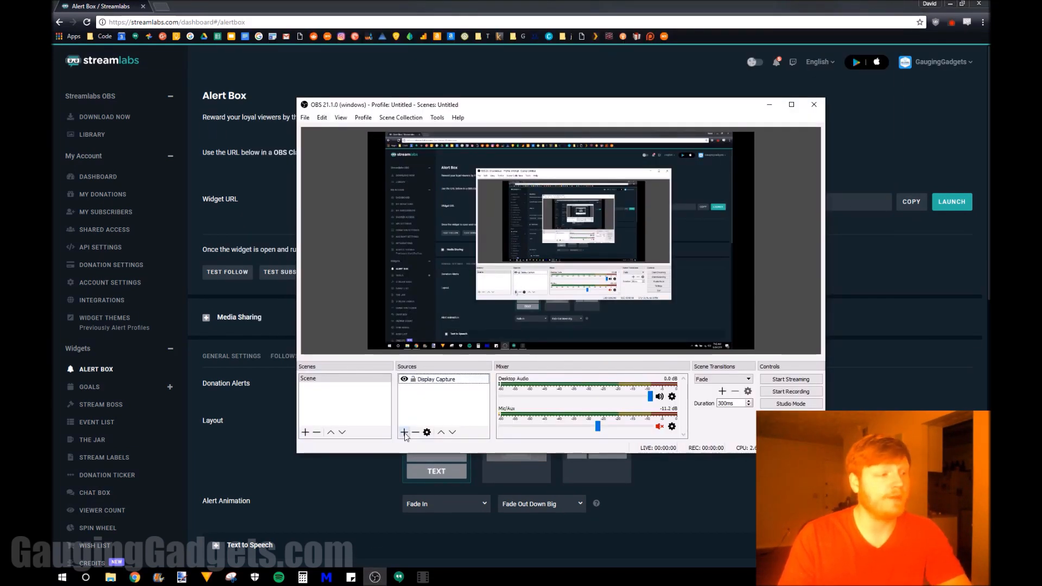
{"action": "left_click", "coordinate": [404, 434]}
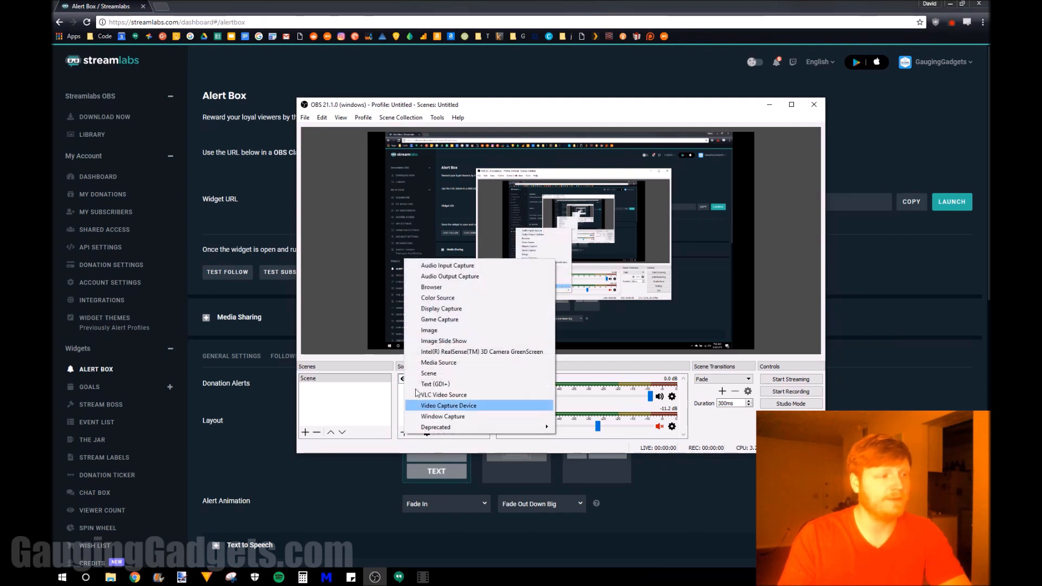
{"action": "left_click", "coordinate": [431, 287]}
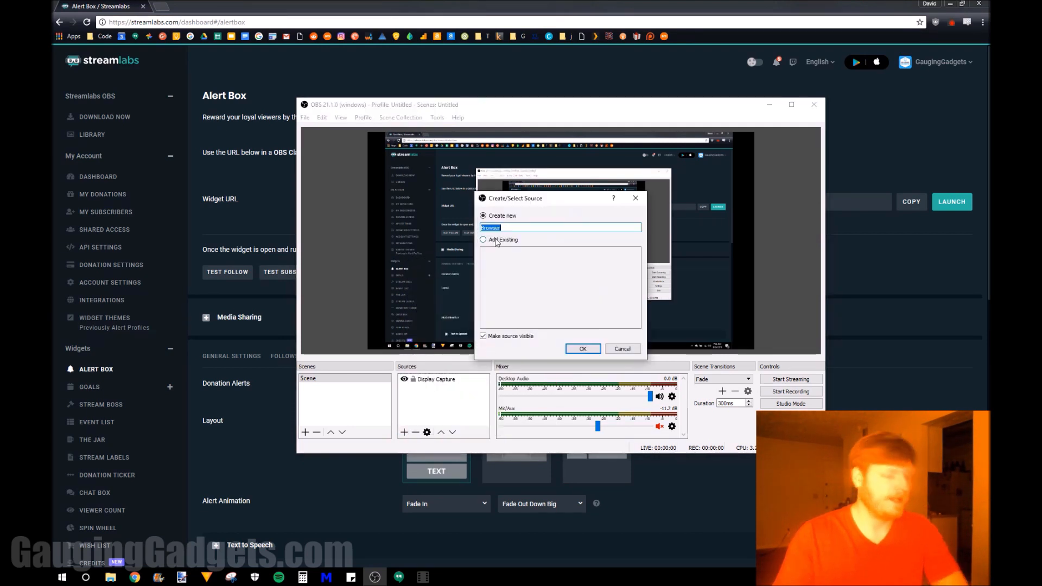
{"action": "left_click", "coordinate": [582, 348]}
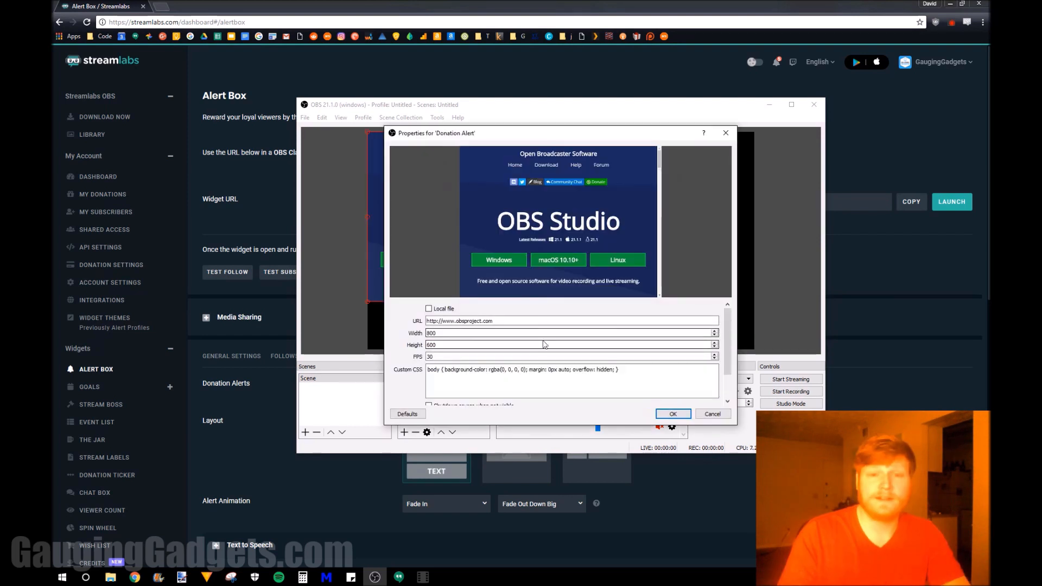
Replace the source URL with the Streamlabs alert box widget URL and confirm the properties
{"action": "triple_click", "coordinate": [571, 320]}
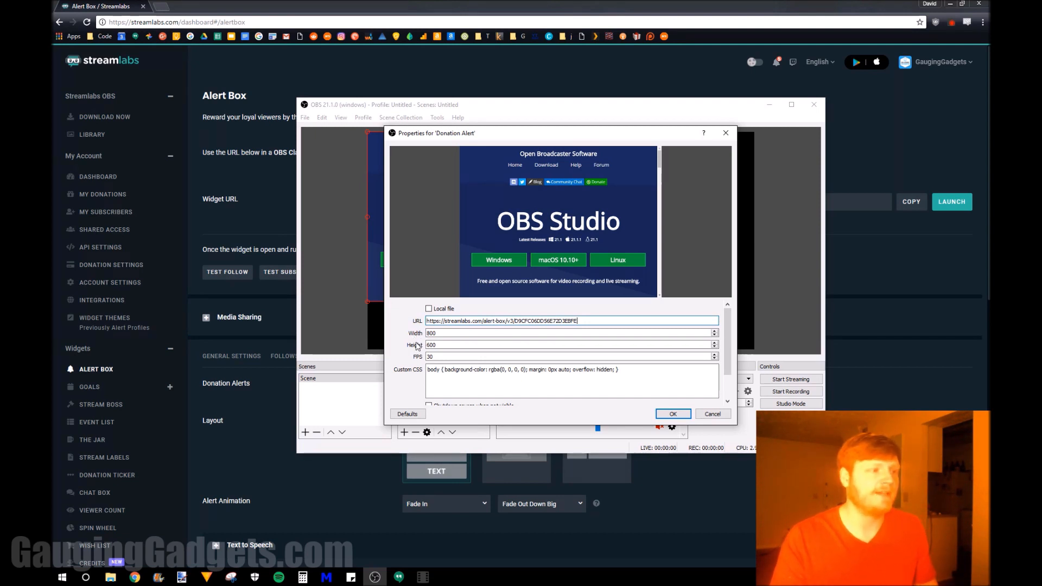
{"action": "mouse_move", "coordinate": [389, 365]}
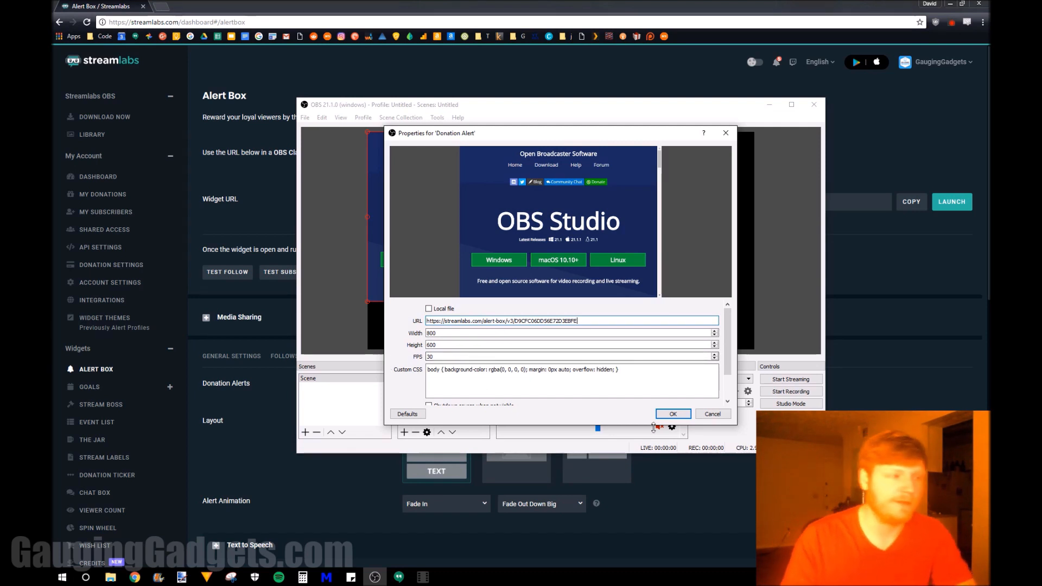
{"action": "left_click", "coordinate": [672, 414]}
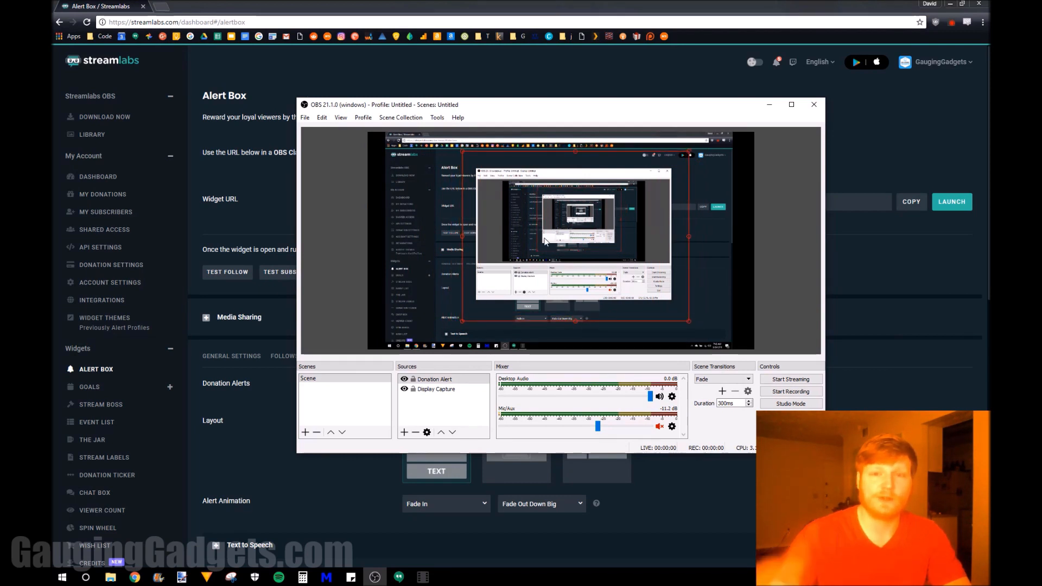
{"action": "mouse_move", "coordinate": [267, 221]}
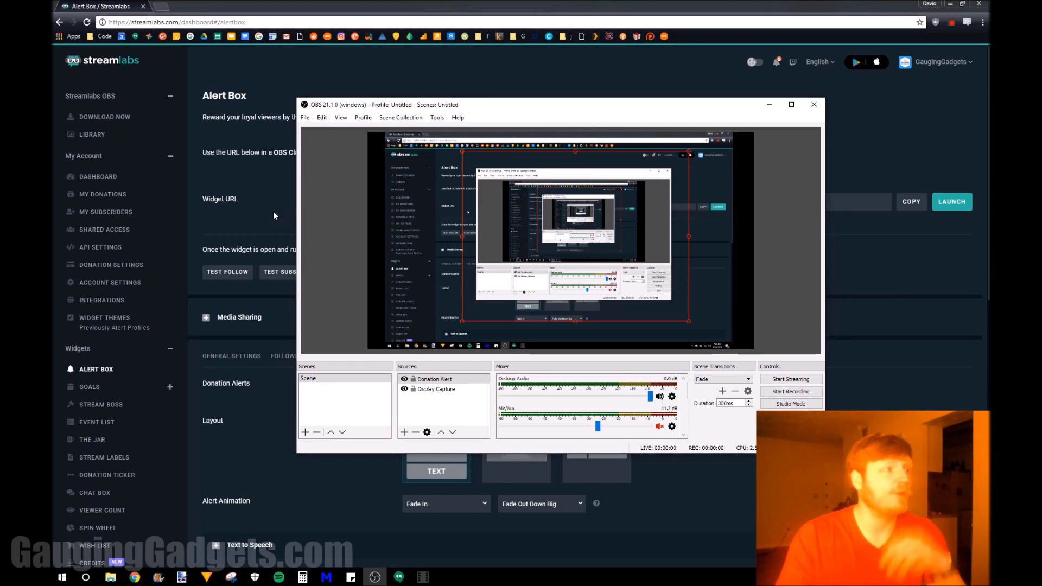
Send a Test Donation from Streamlabs so 'John donated $41!' plays with the photo in OBS
{"action": "left_click", "coordinate": [814, 104]}
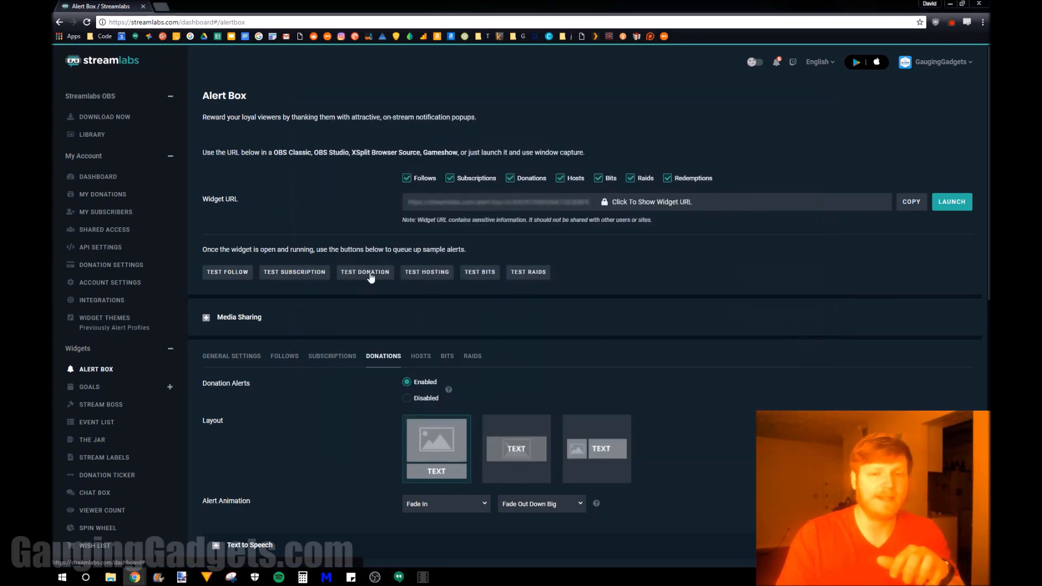
{"action": "left_click", "coordinate": [365, 271]}
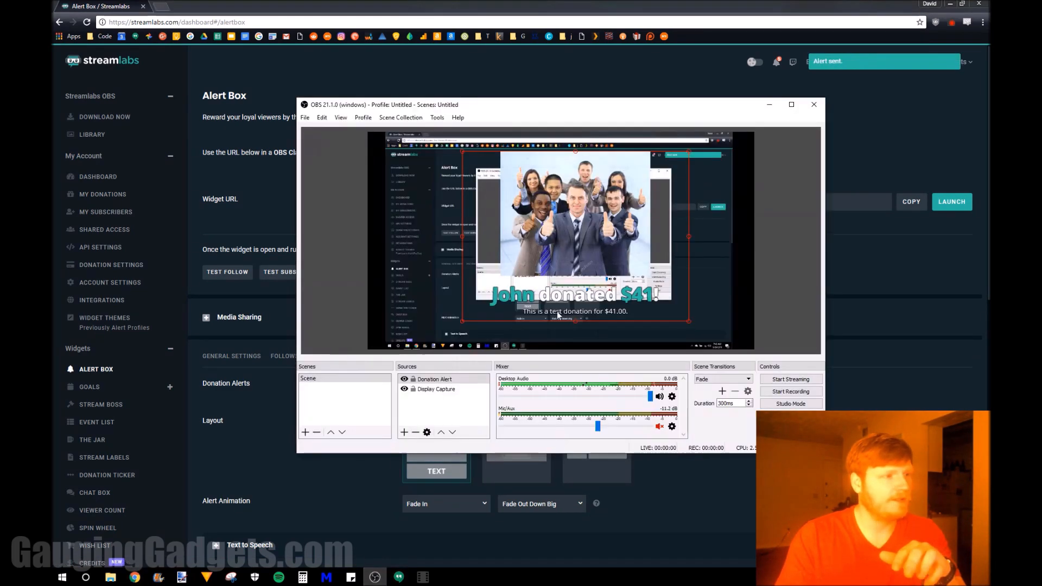